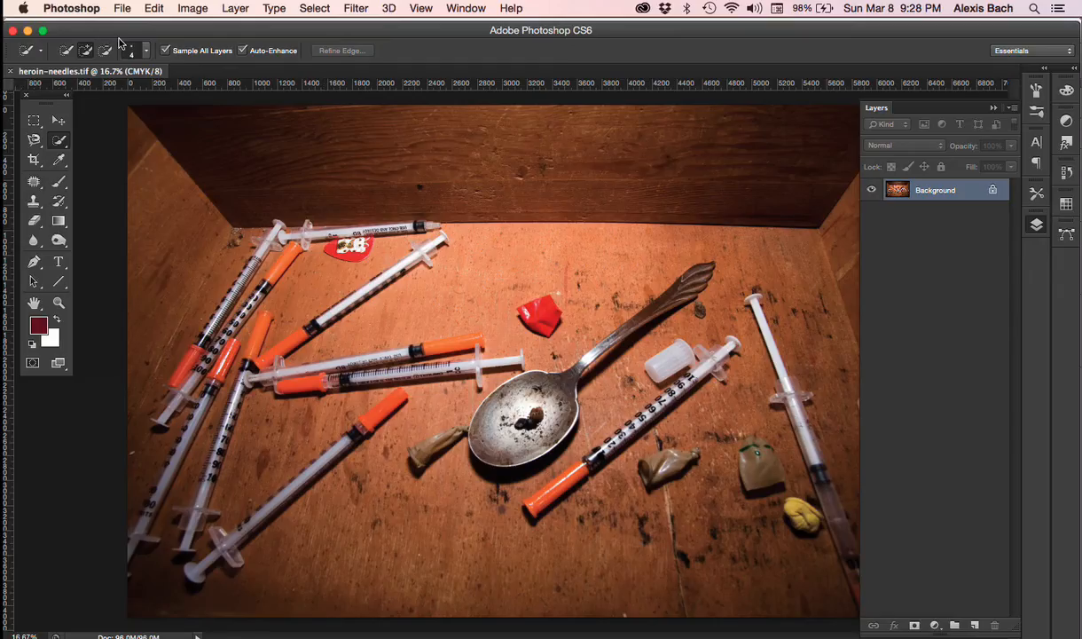
Step: Review the syringe photo's File Info metadata, checking its Description field
{"action": "left_click", "coordinate": [122, 7]}
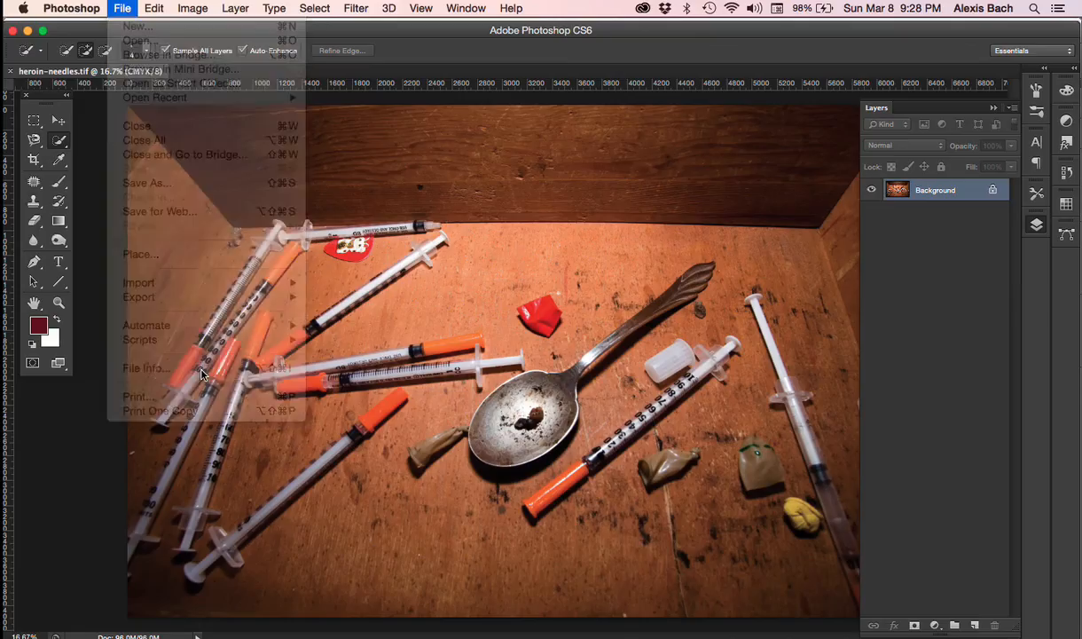
{"action": "left_click", "coordinate": [146, 367]}
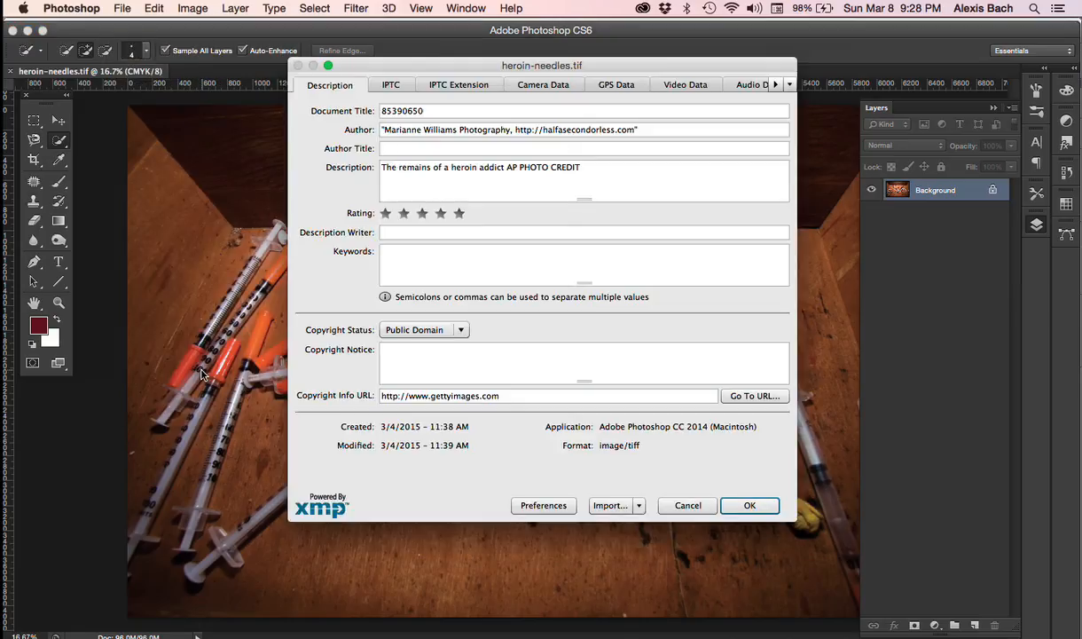
{"action": "left_click", "coordinate": [775, 84]}
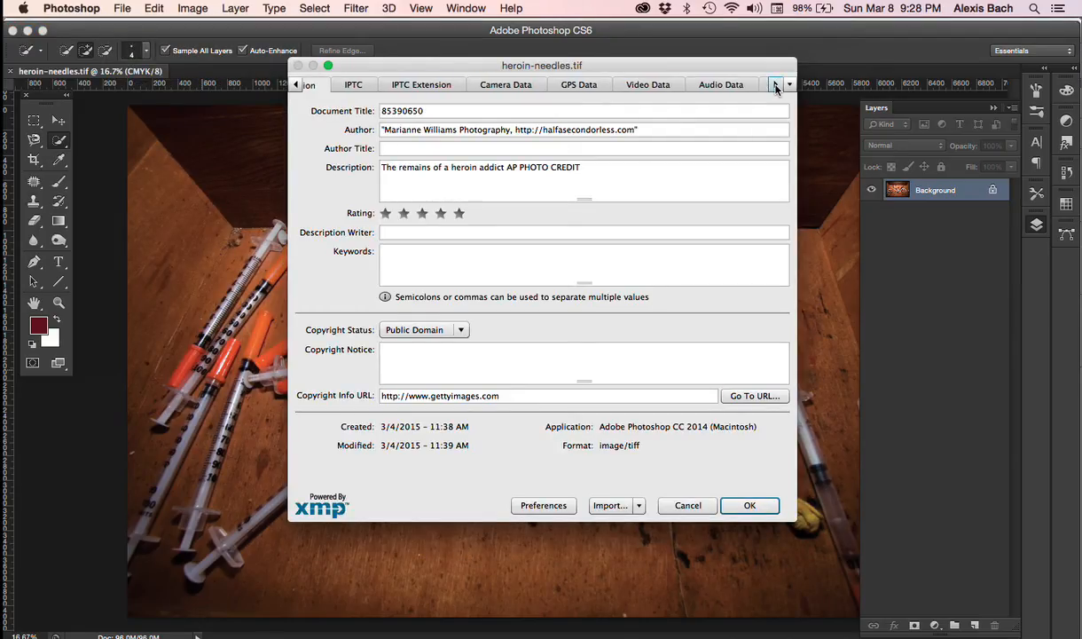
{"action": "left_click", "coordinate": [298, 85]}
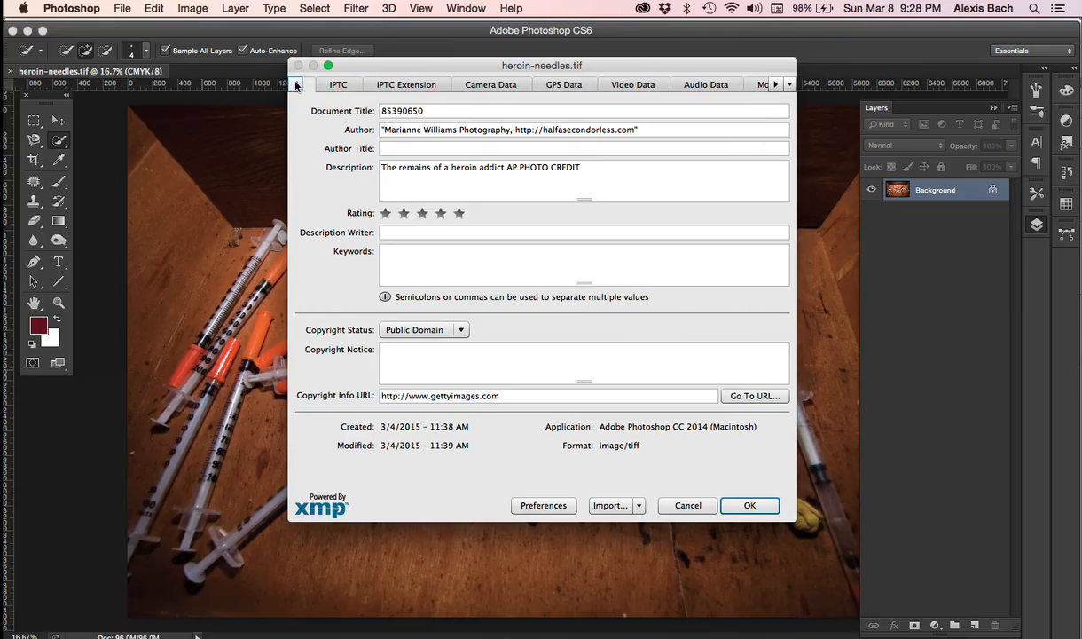
{"action": "left_click", "coordinate": [330, 85]}
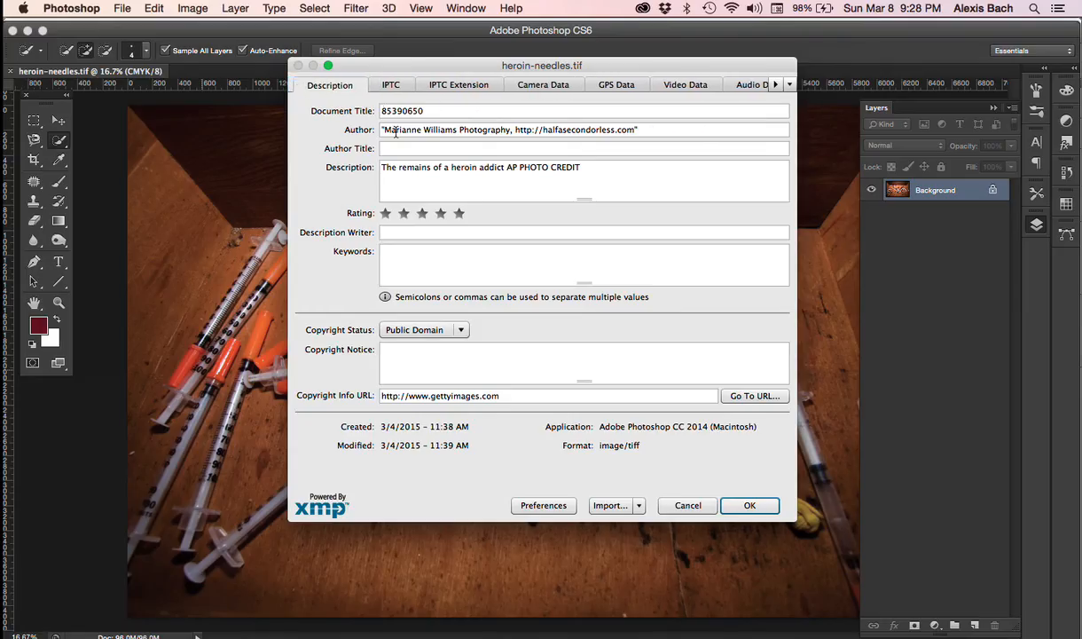
{"action": "mouse_move", "coordinate": [383, 168]}
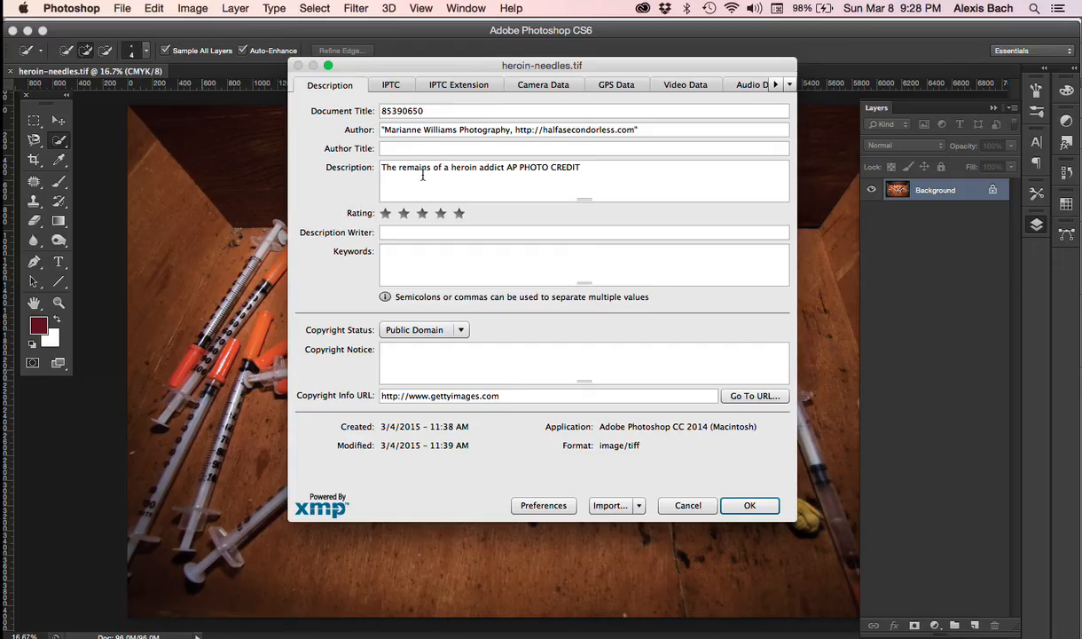
{"action": "mouse_move", "coordinate": [589, 174]}
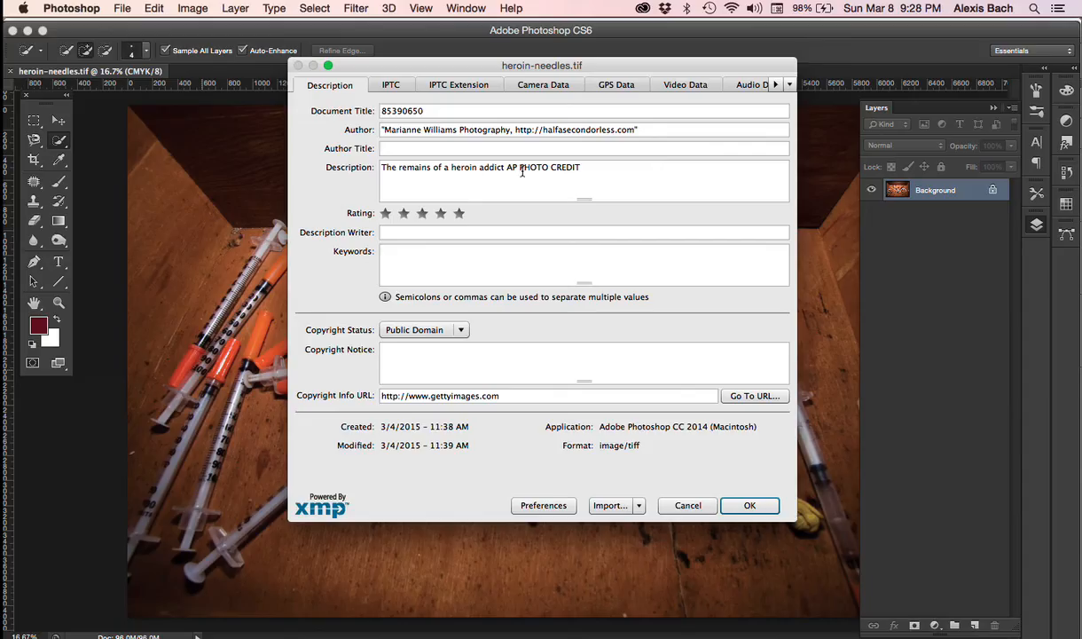
{"action": "mouse_move", "coordinate": [542, 442]}
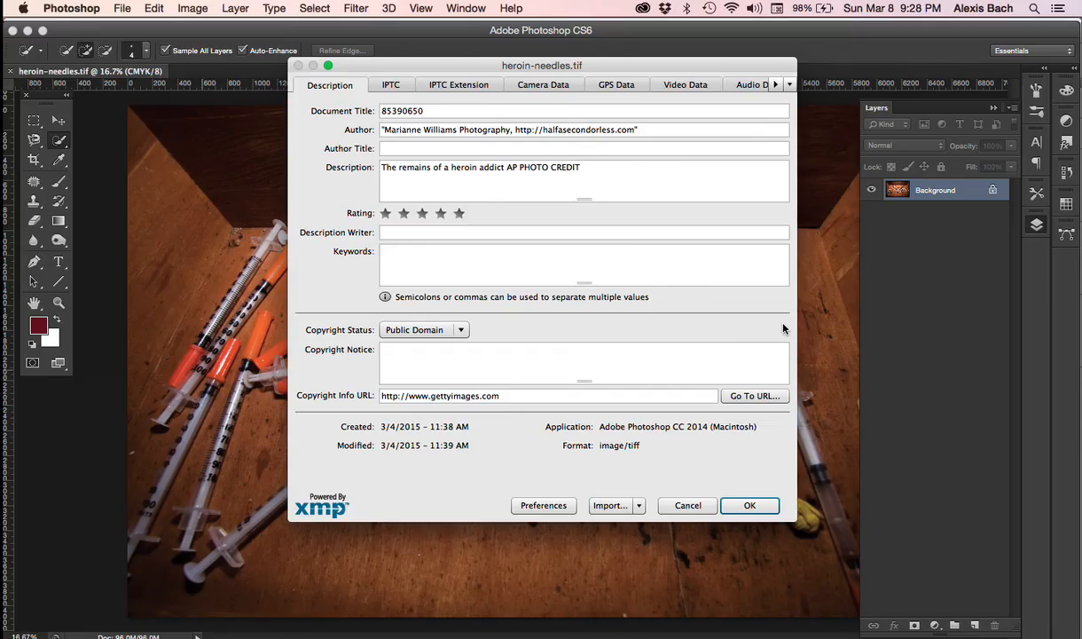
{"action": "left_click", "coordinate": [749, 504]}
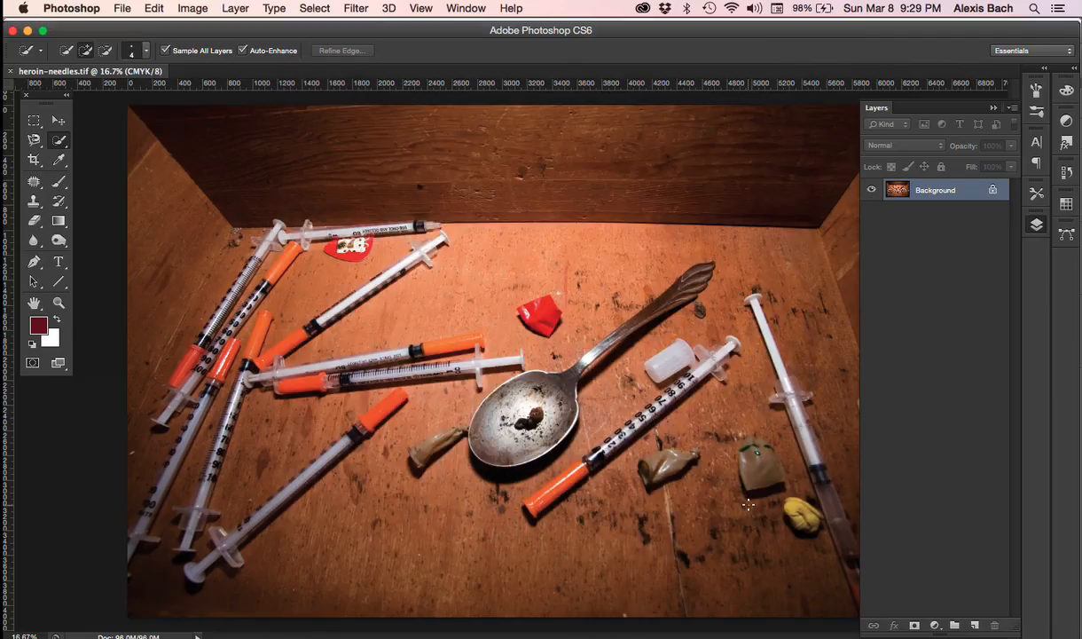
{"action": "mouse_move", "coordinate": [752, 511]}
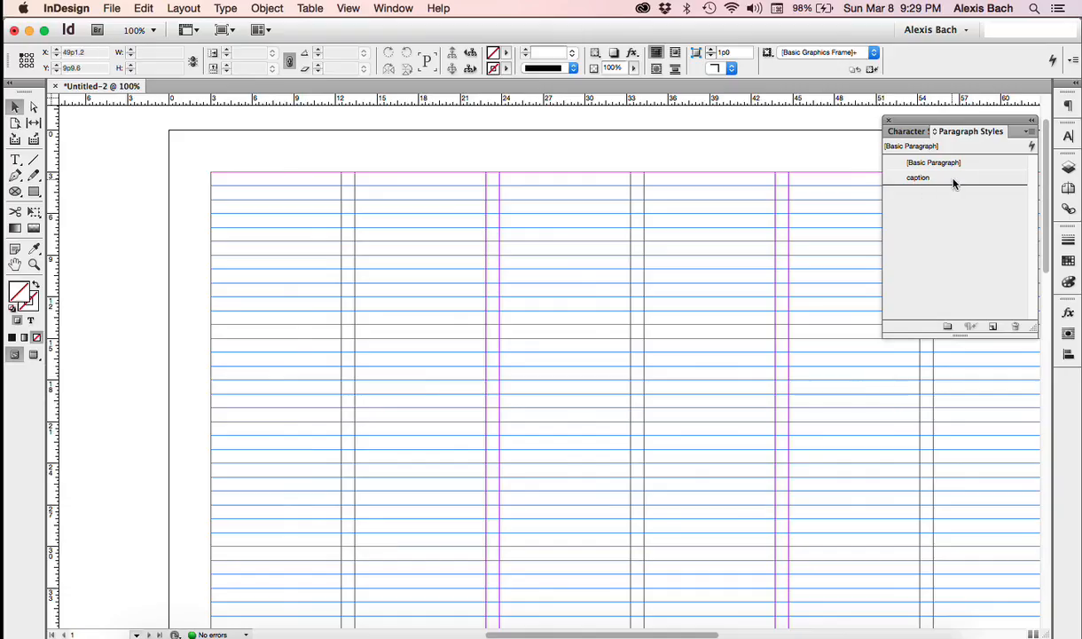
Step: Make caption the current paragraph style with nothing selected
{"action": "left_click", "coordinate": [919, 178]}
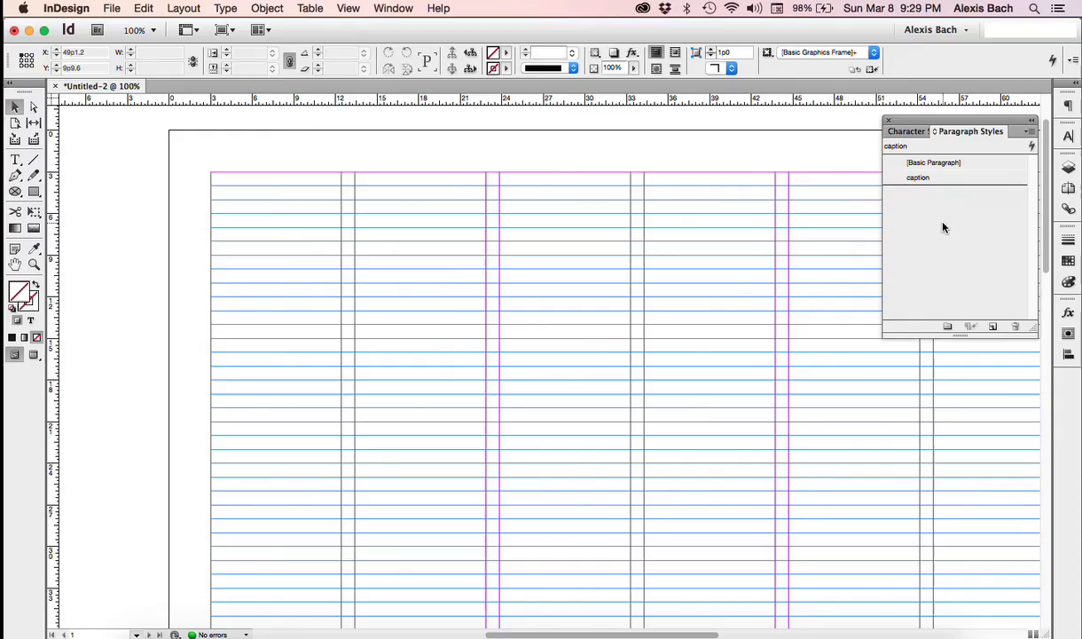
{"action": "left_click", "coordinate": [266, 7]}
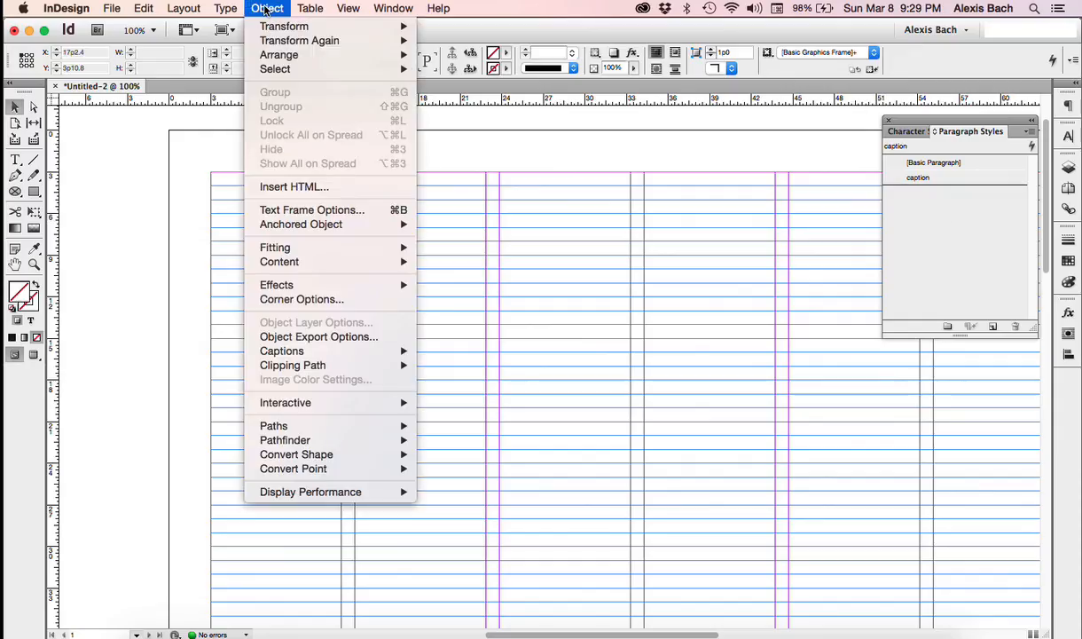
{"action": "mouse_move", "coordinate": [280, 351]}
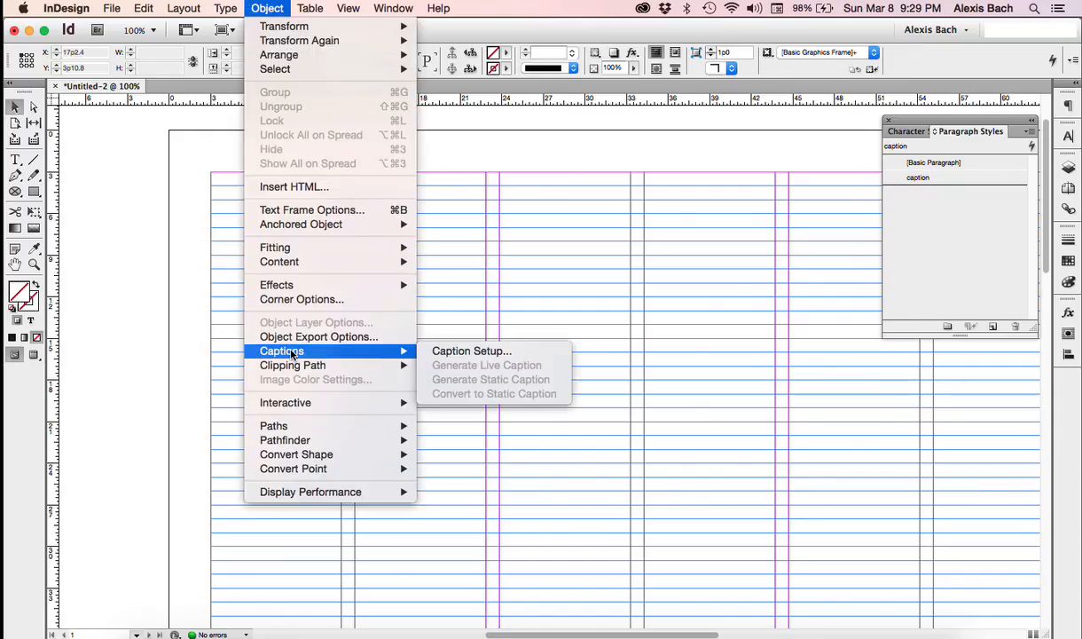
Step: In Caption Setup, pull captions from the Description metadata and place them below the image
{"action": "left_click", "coordinate": [472, 351]}
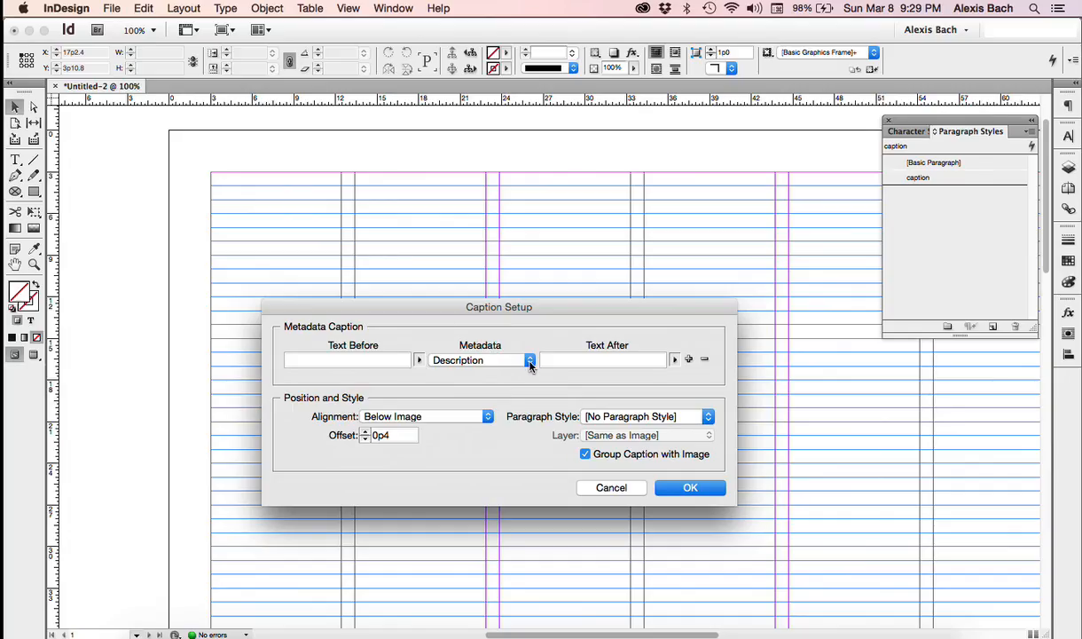
{"action": "left_click", "coordinate": [529, 358]}
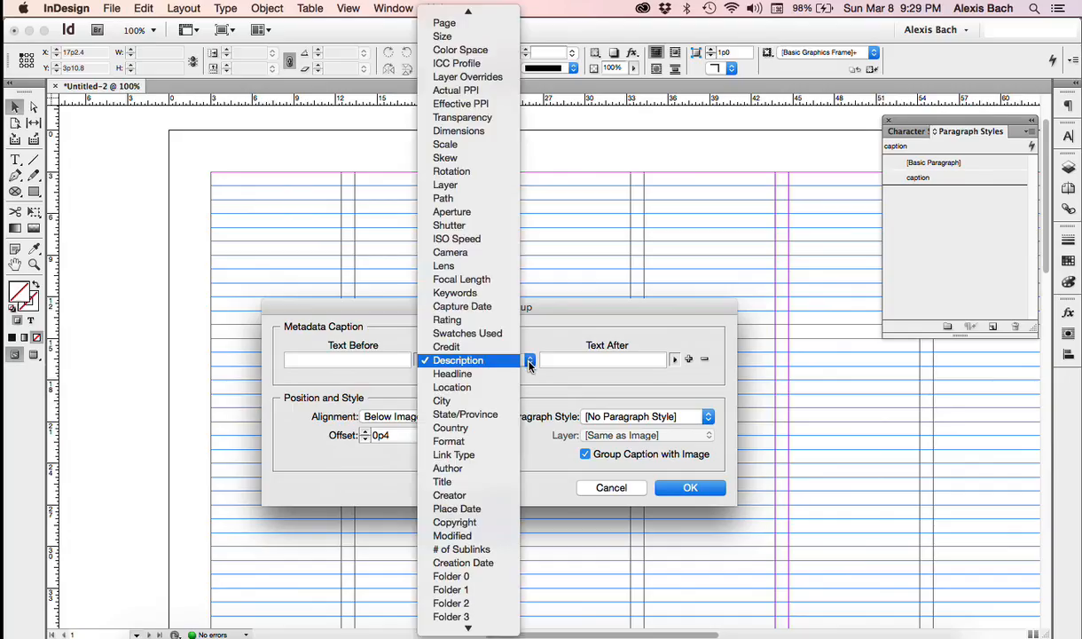
{"action": "mouse_move", "coordinate": [451, 252]}
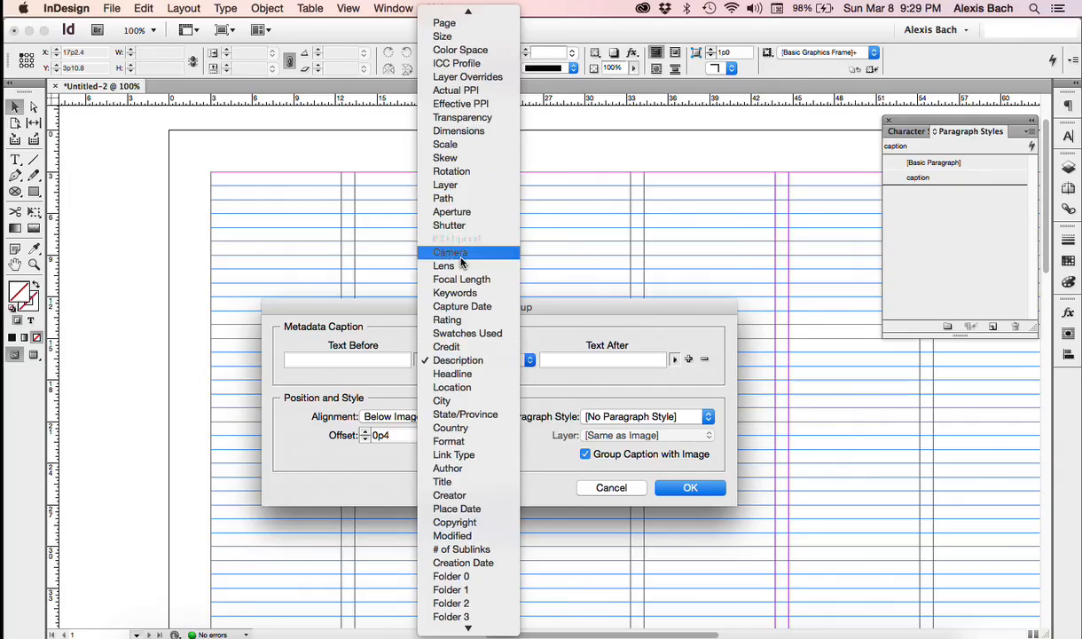
{"action": "mouse_move", "coordinate": [457, 360]}
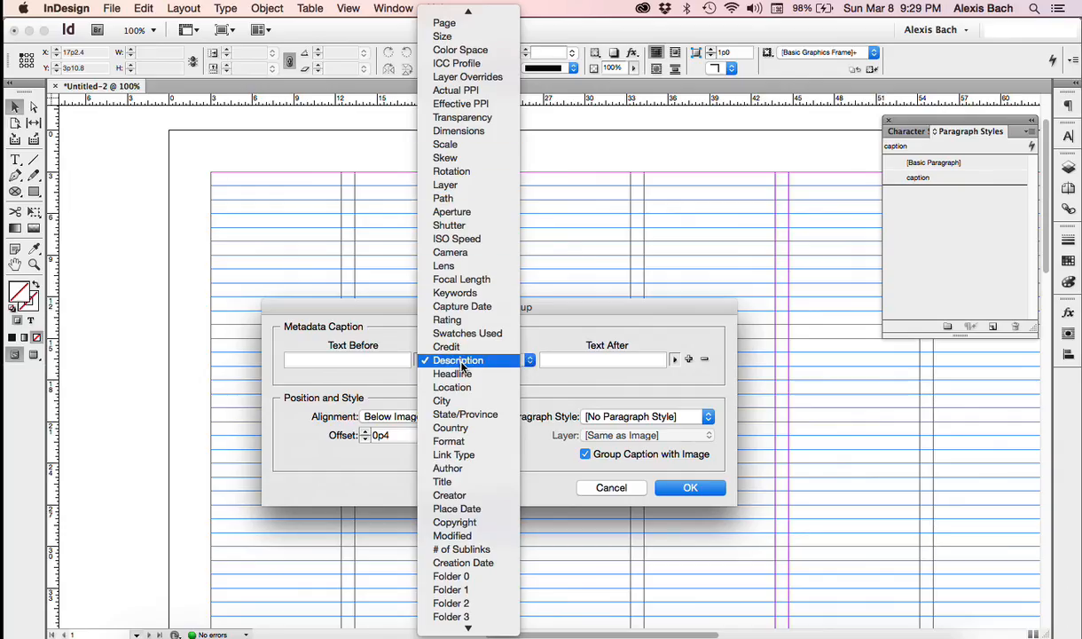
{"action": "left_click", "coordinate": [458, 361]}
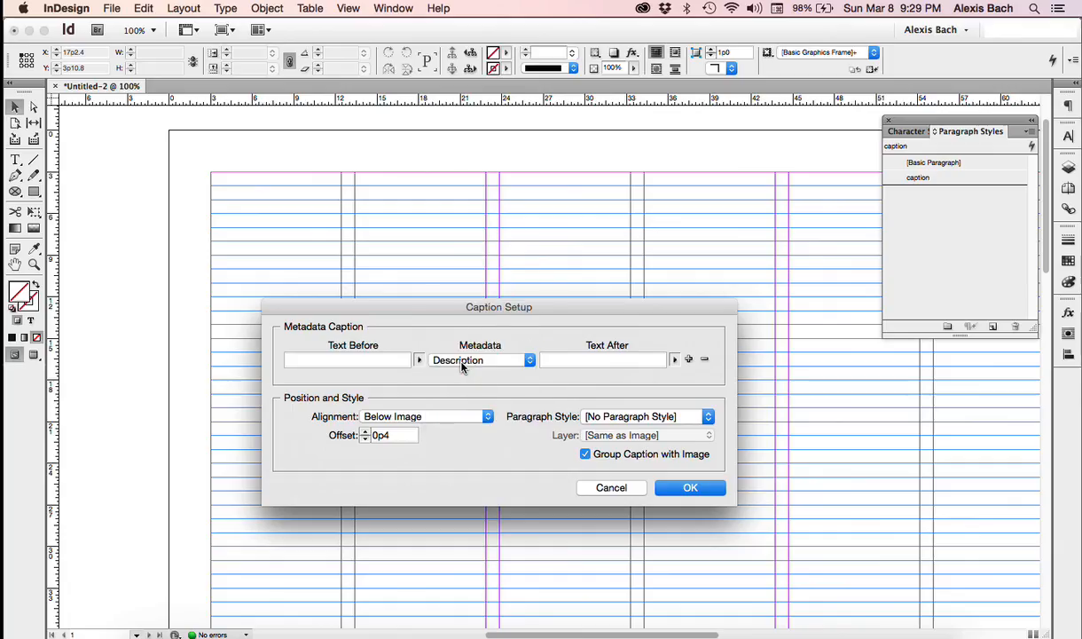
{"action": "left_click", "coordinate": [345, 358]}
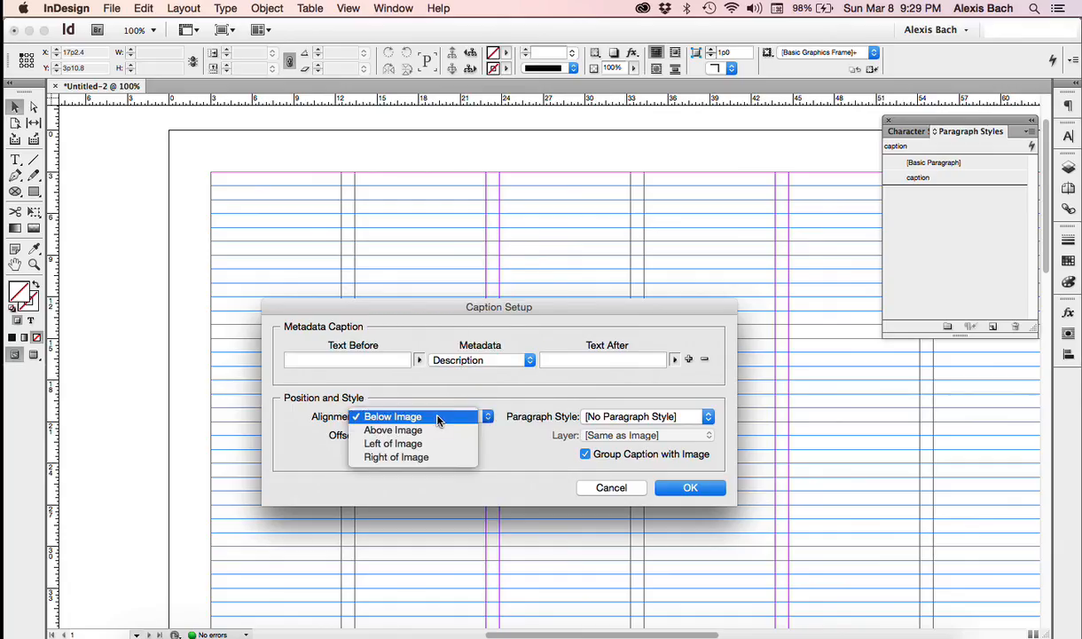
{"action": "left_click", "coordinate": [392, 415]}
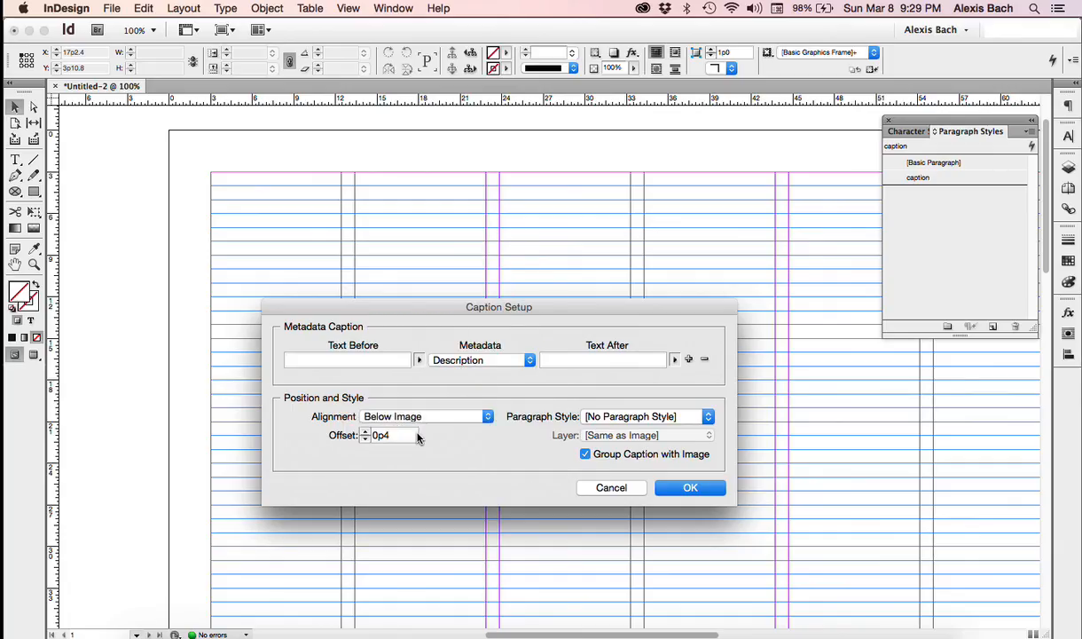
{"action": "mouse_move", "coordinate": [541, 428]}
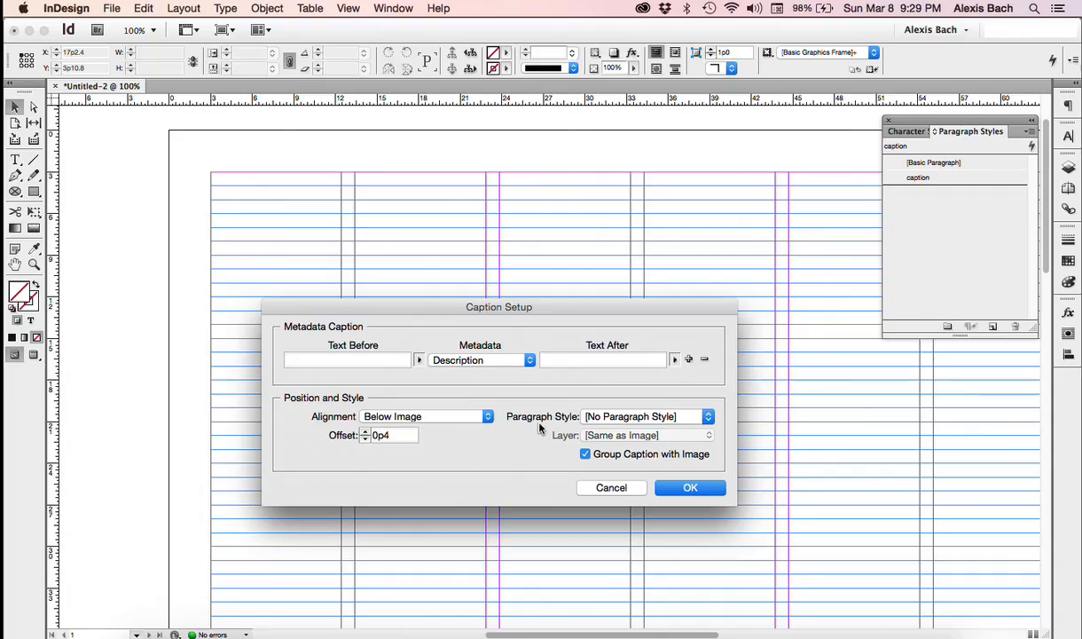
Step: Assign the caption paragraph style to captions and confirm the setup
{"action": "left_click", "coordinate": [706, 415]}
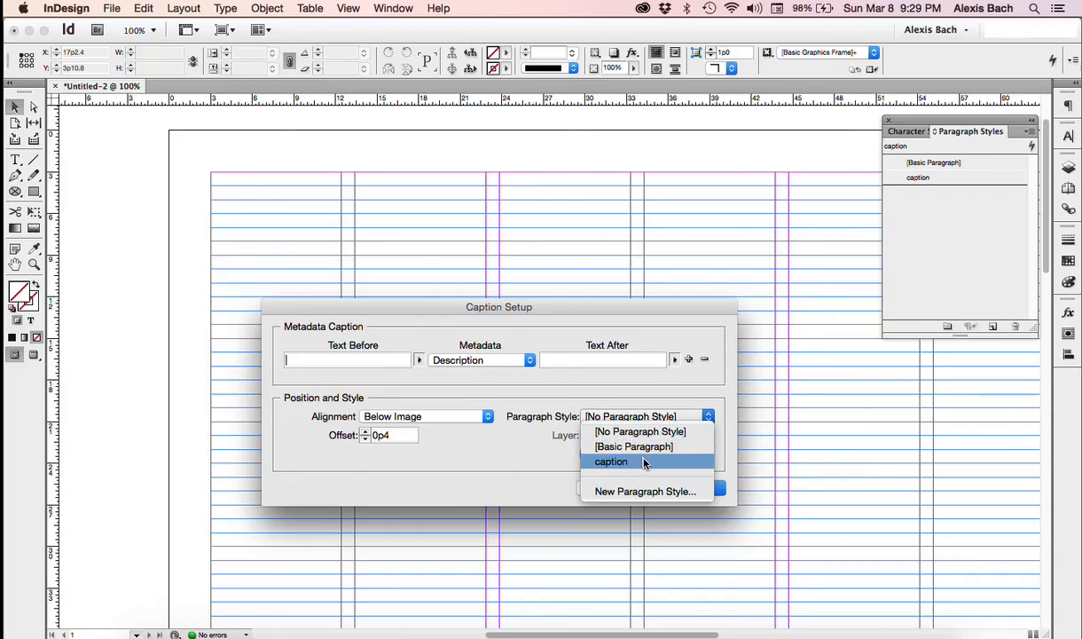
{"action": "left_click", "coordinate": [610, 461]}
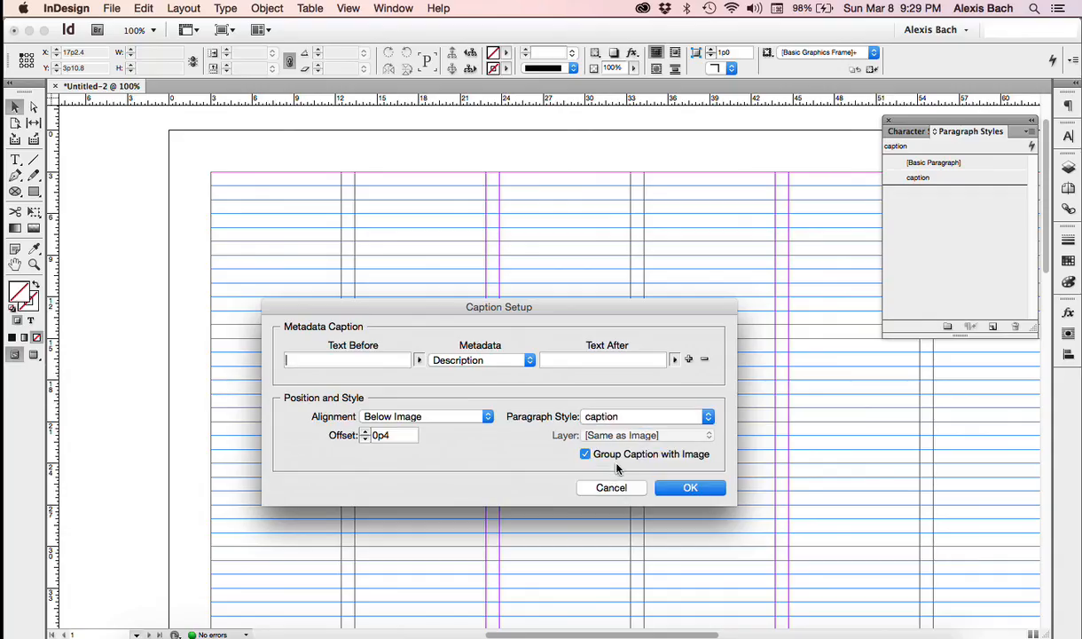
{"action": "mouse_move", "coordinate": [655, 476]}
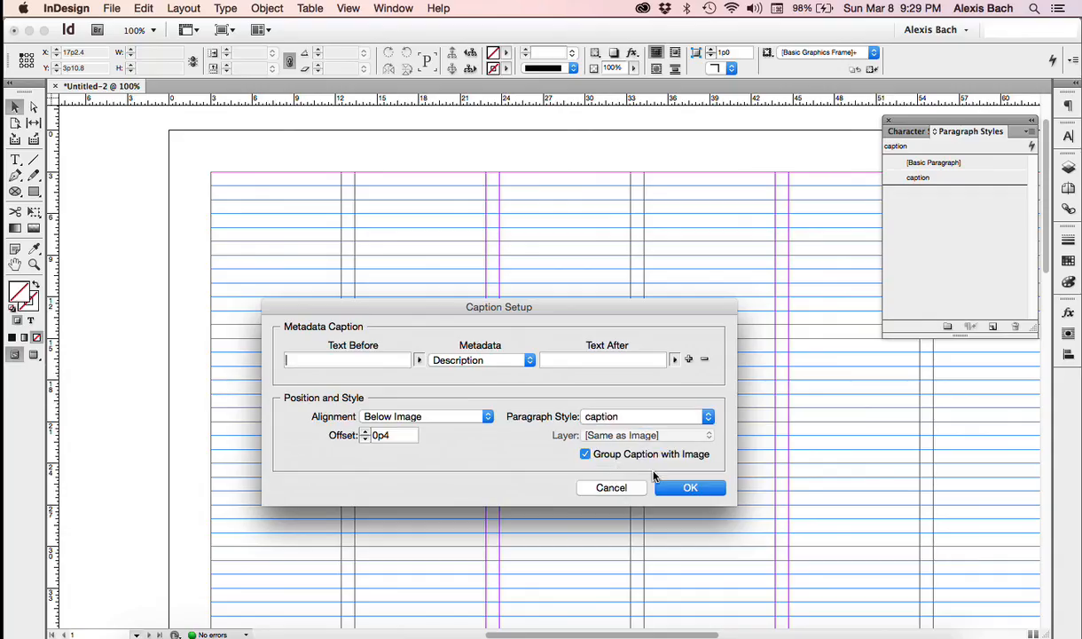
{"action": "mouse_move", "coordinate": [621, 447]}
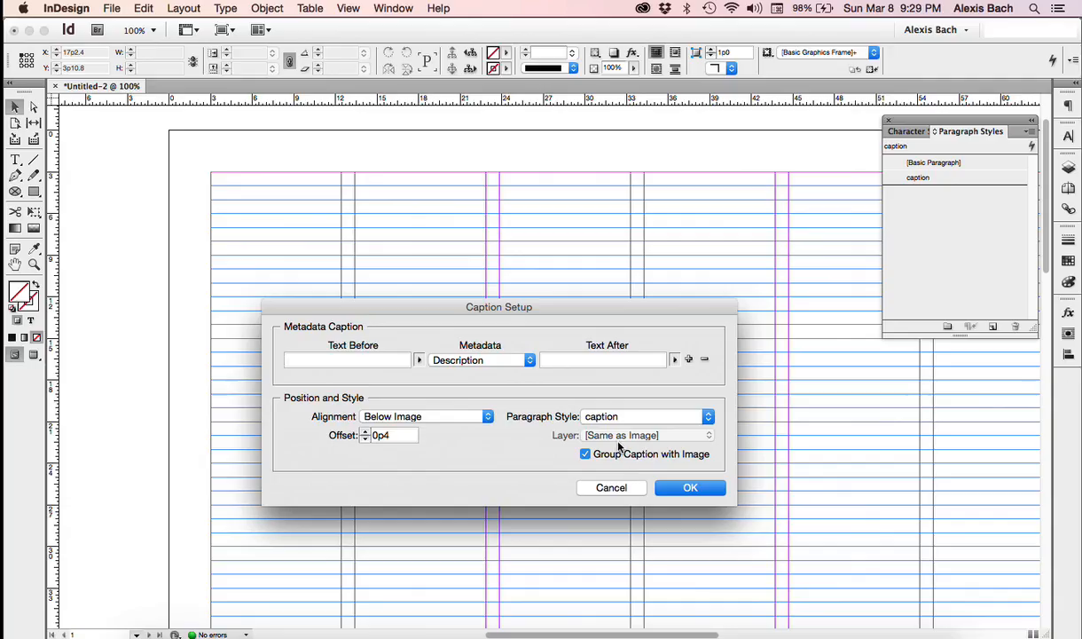
{"action": "left_click", "coordinate": [690, 486]}
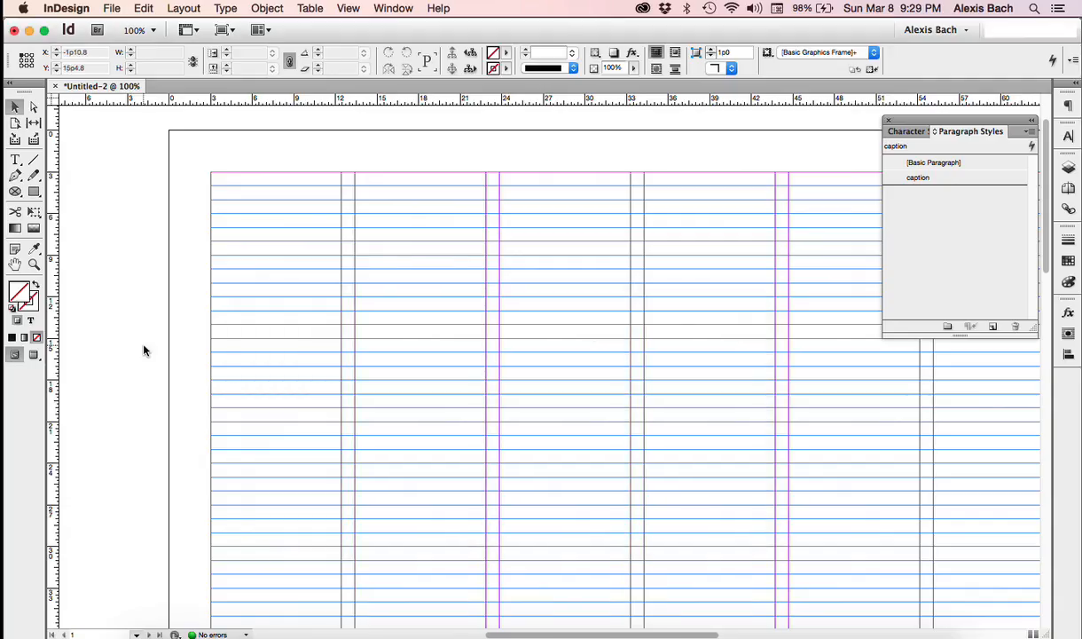
{"action": "left_click", "coordinate": [112, 7]}
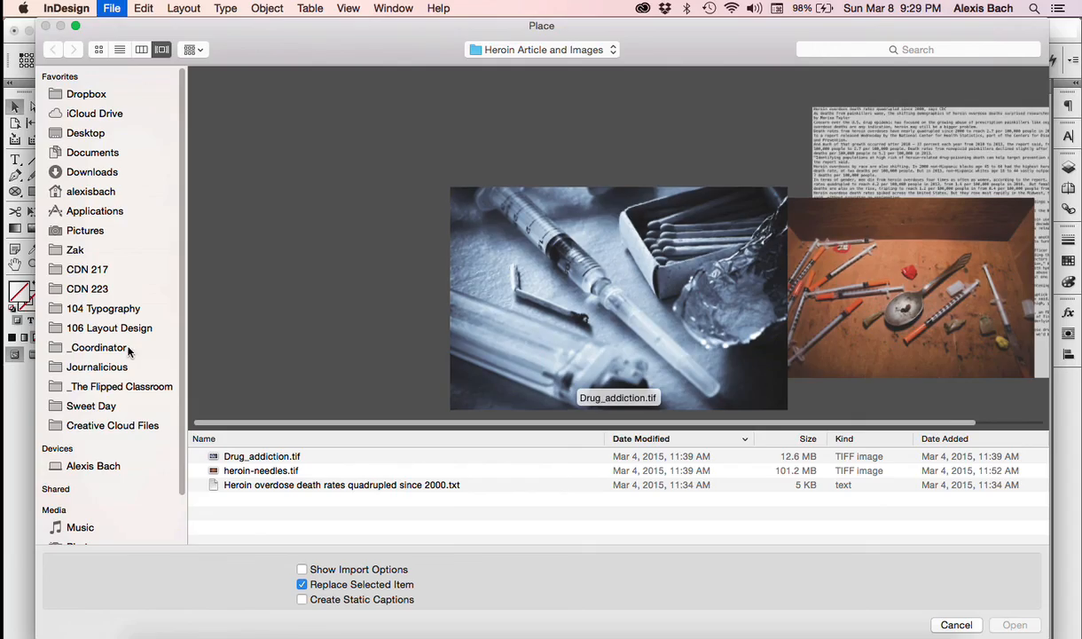
Step: Place heroin-needles.tif near the top left of the page
{"action": "left_click", "coordinate": [261, 470]}
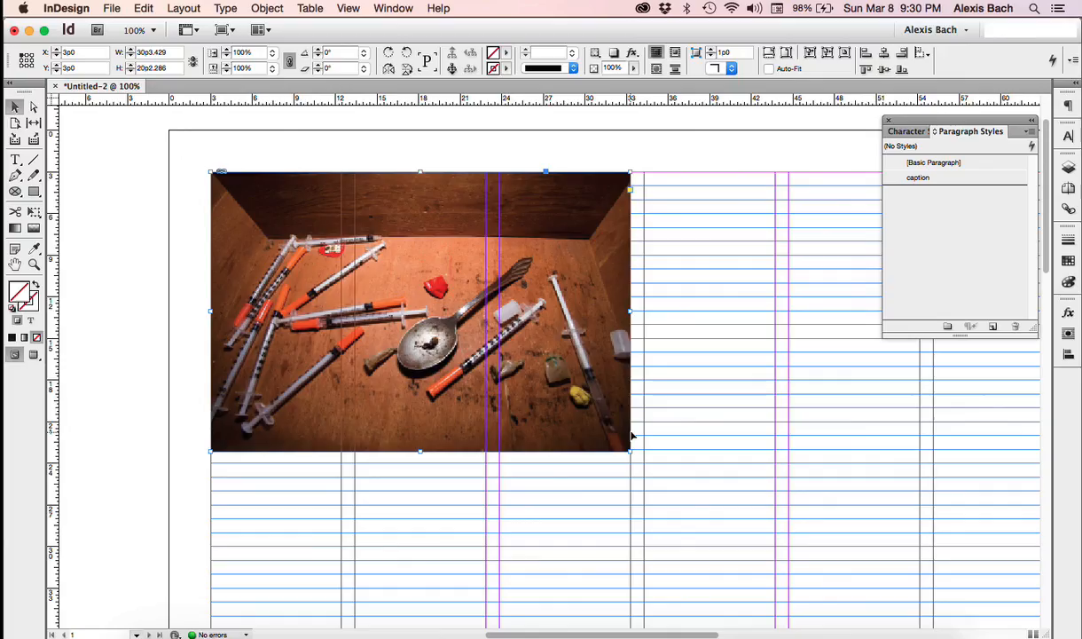
{"action": "mouse_move", "coordinate": [371, 124]}
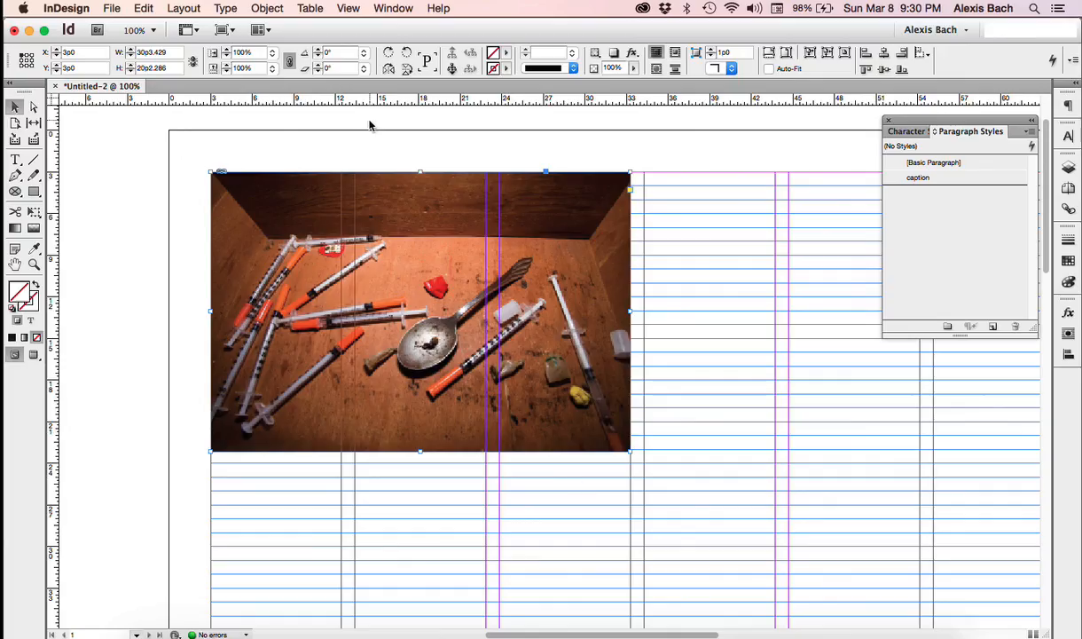
Step: Generate a static caption below the photo: "The remains of a heroin addict AP PHOTO CREDIT"
{"action": "left_click", "coordinate": [266, 7]}
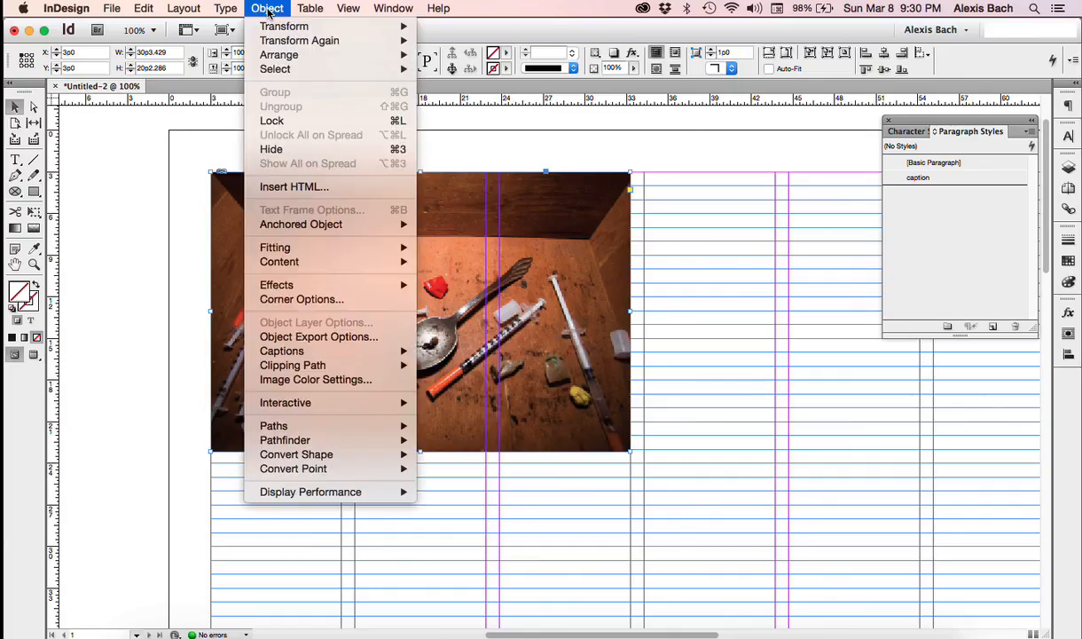
{"action": "mouse_move", "coordinate": [282, 351]}
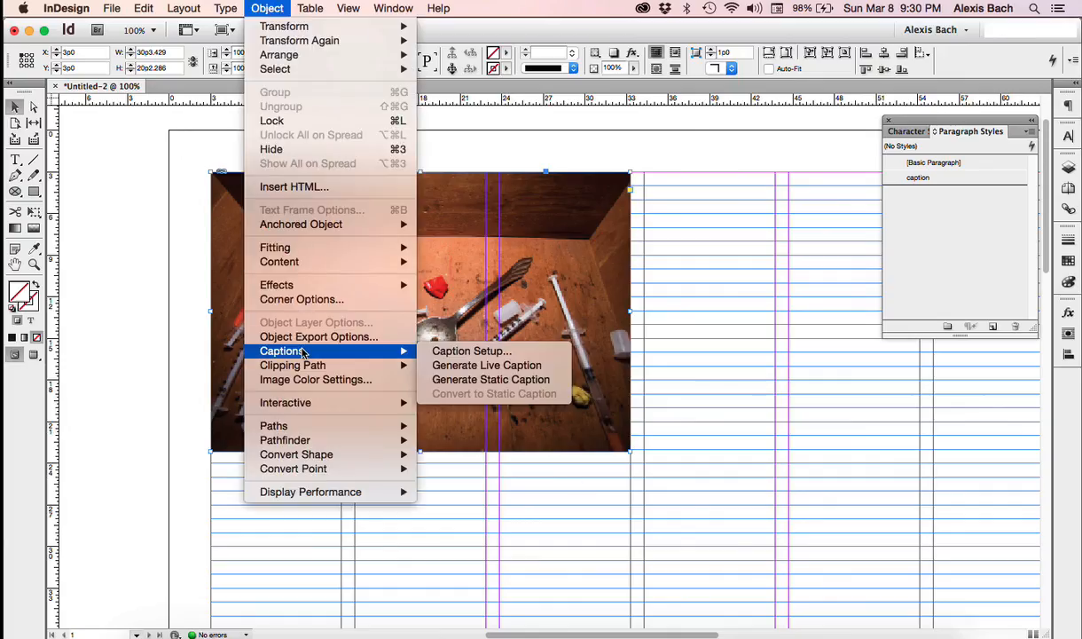
{"action": "mouse_move", "coordinate": [489, 379]}
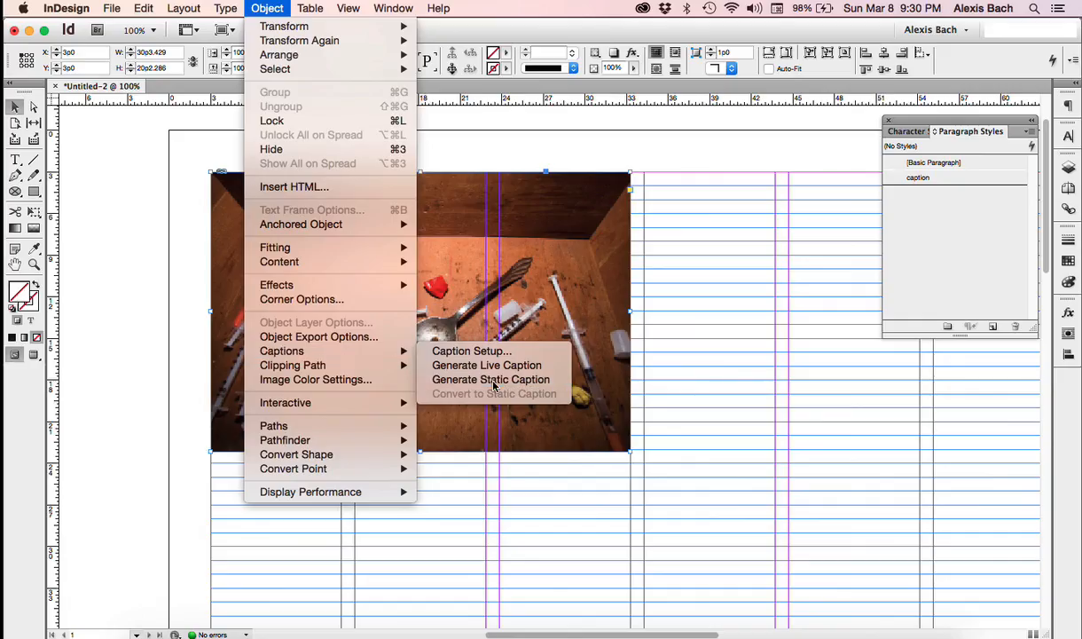
{"action": "left_click", "coordinate": [486, 365]}
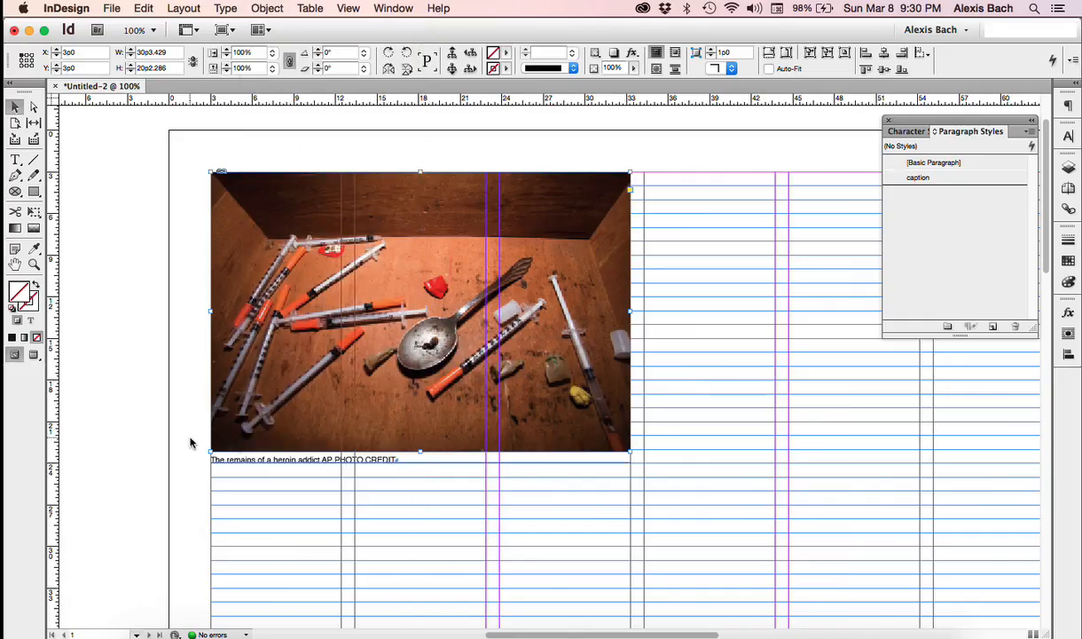
{"action": "left_click", "coordinate": [919, 177]}
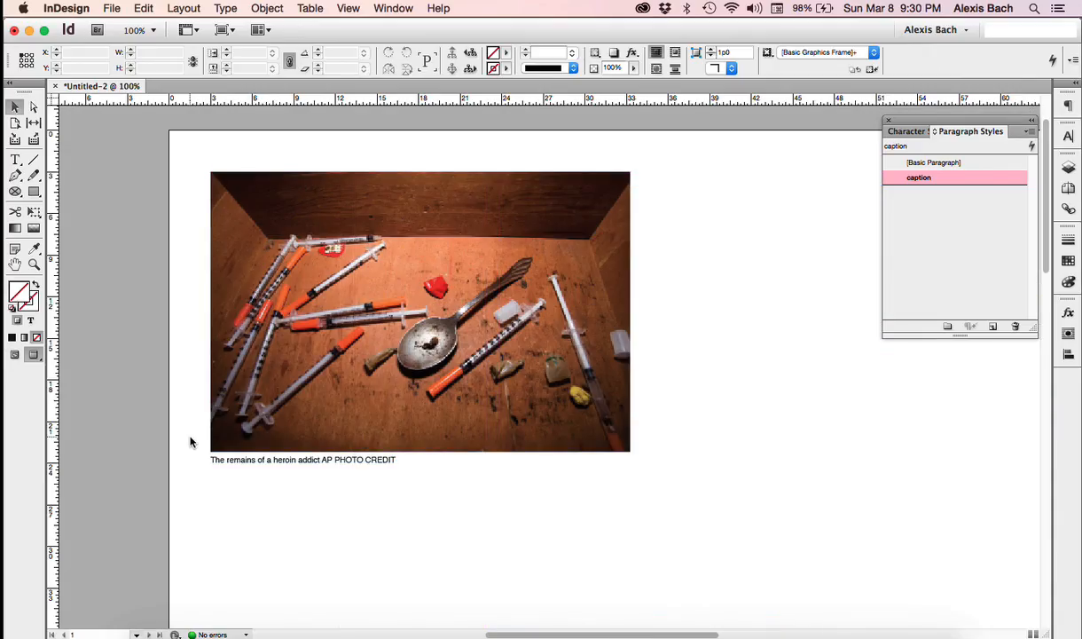